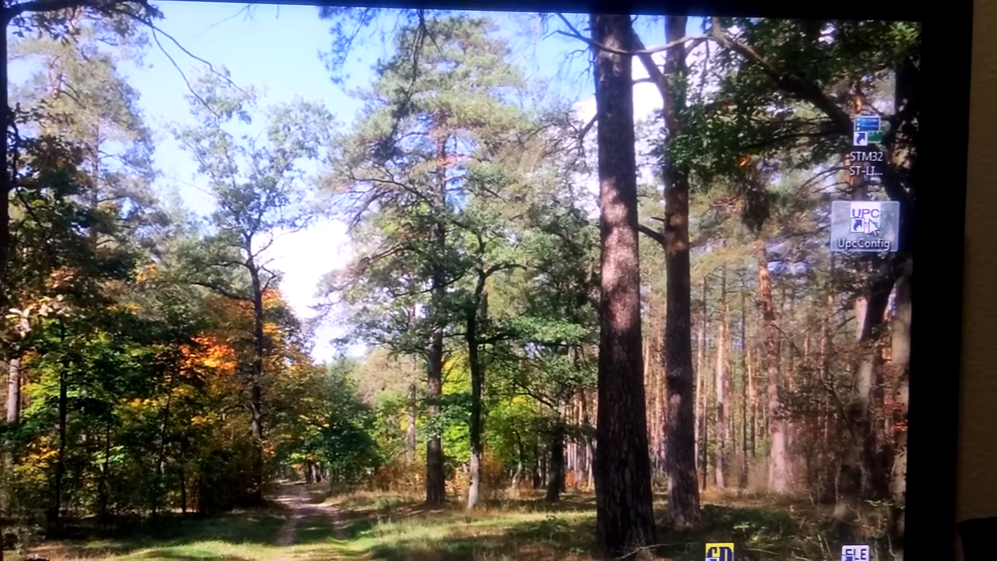
Step: Launch UPC Config v1.16 from the UpcConfig desktop icon
double_click(863, 223)
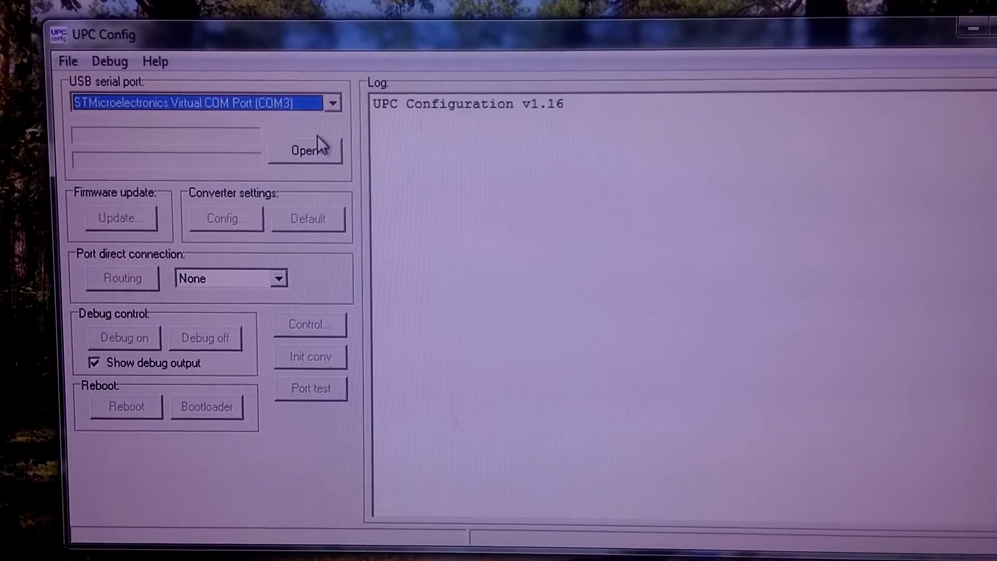
Step: Open the STMicroelectronics Virtual COM Port, logging UPC_APP v1.1 and ID003 to Pulse converter v2.2
click(305, 149)
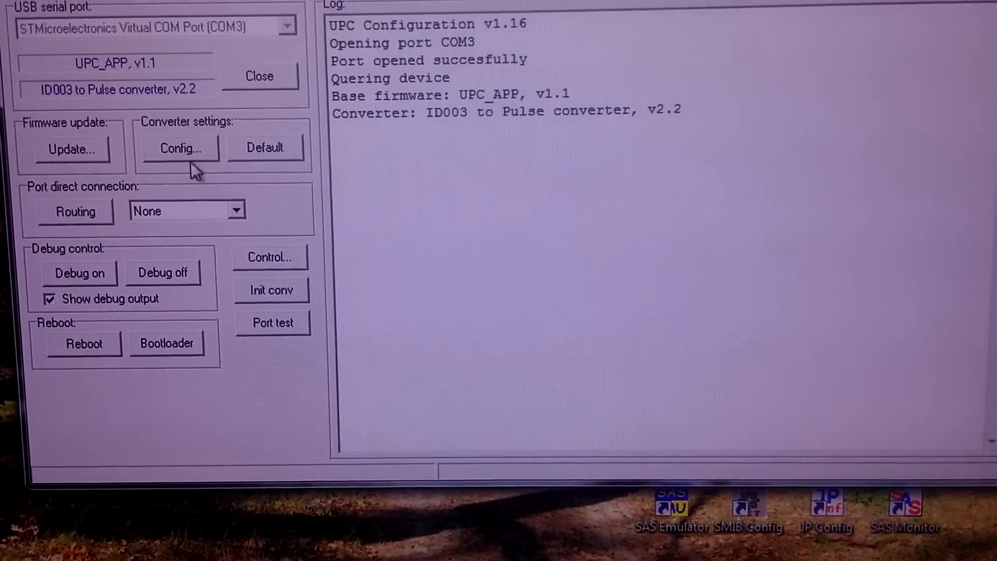
Step: Review the ID-003 to Pulse timings and channels, then cancel without changes; log shows firmware ID 1979
click(179, 148)
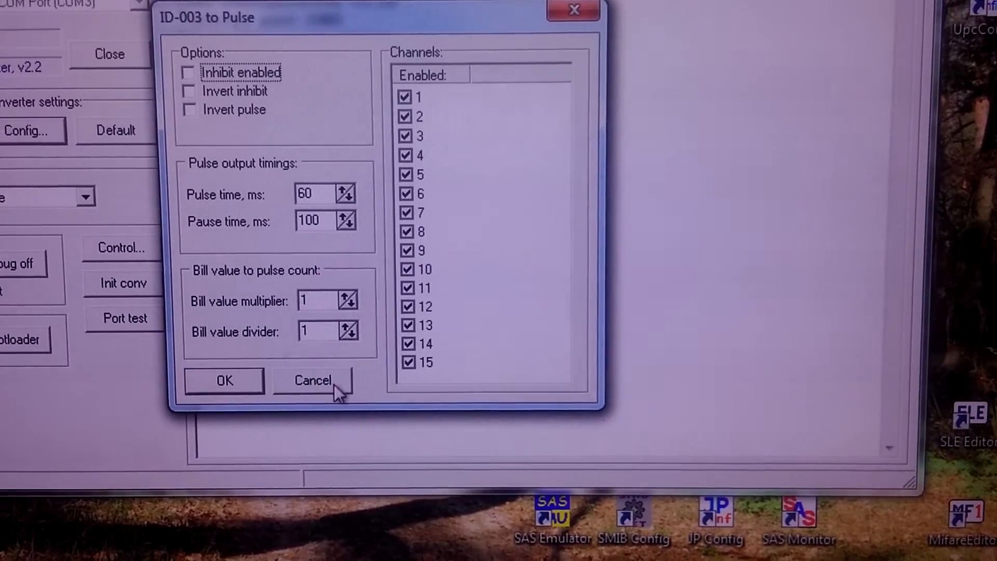
click(312, 380)
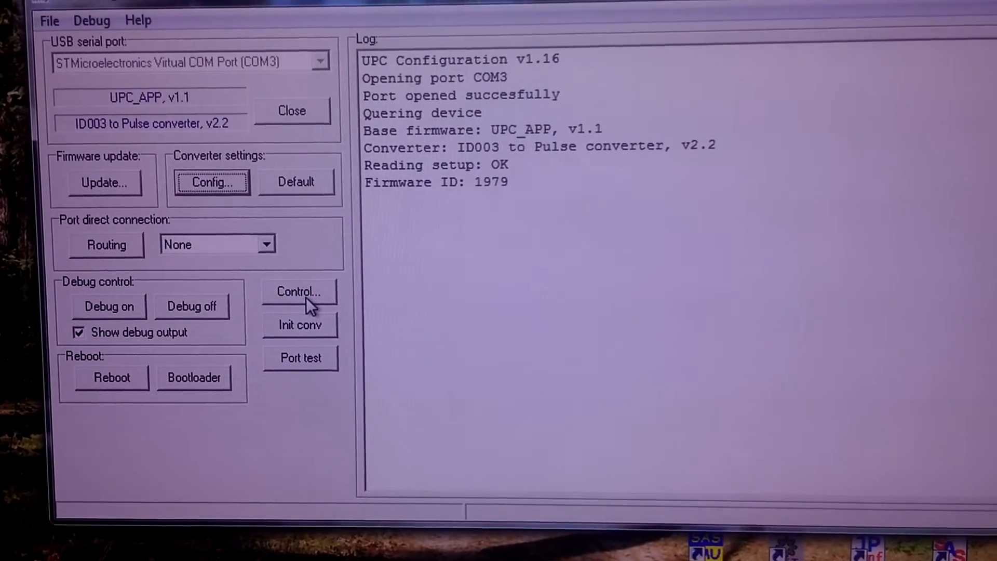
Step: Get bill acceptor info: EUR ID003 firmware, boot version B01 and the 5–100 bill table
click(299, 292)
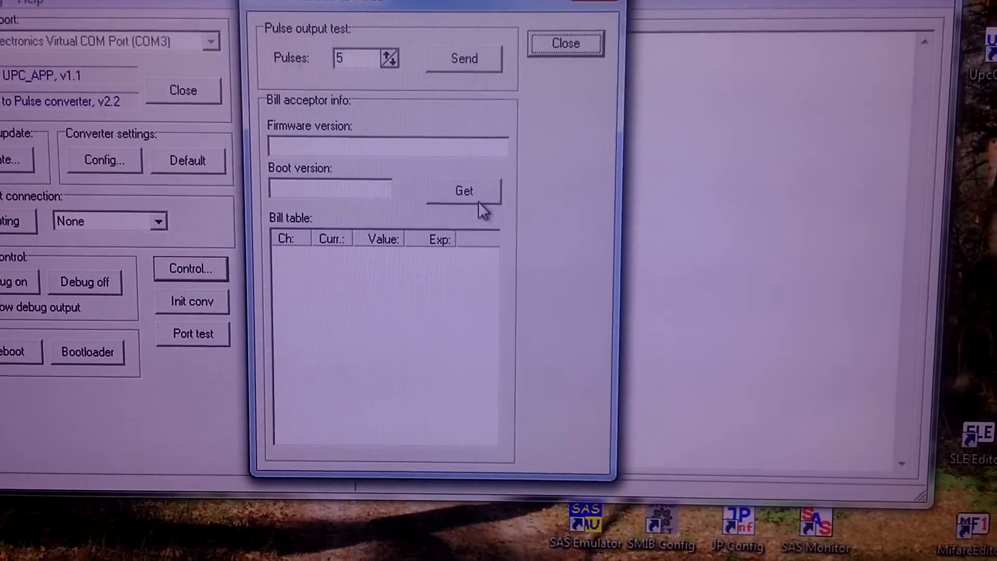
click(464, 191)
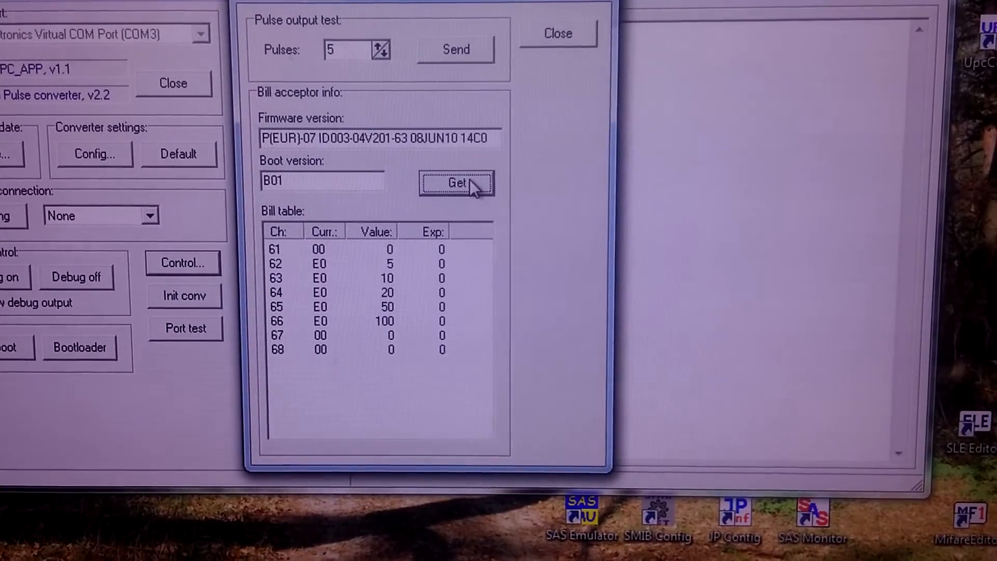